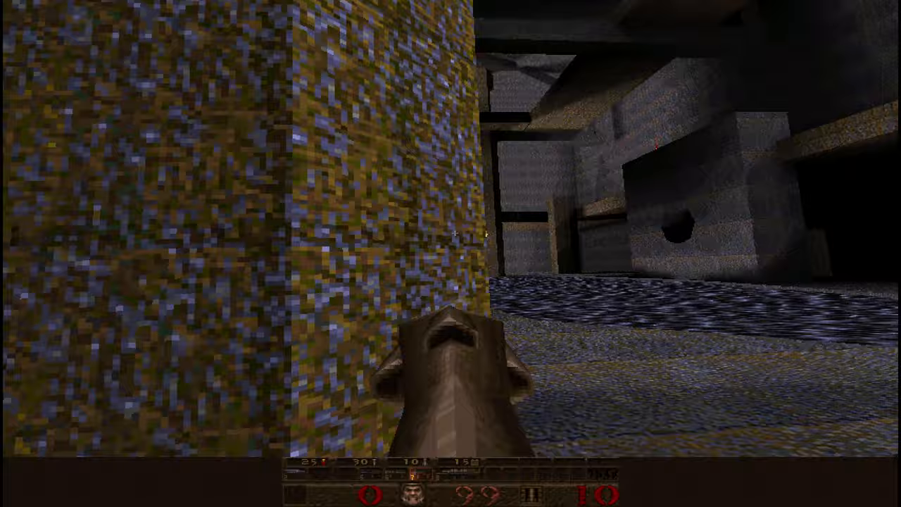
mouse_move(451, 140)
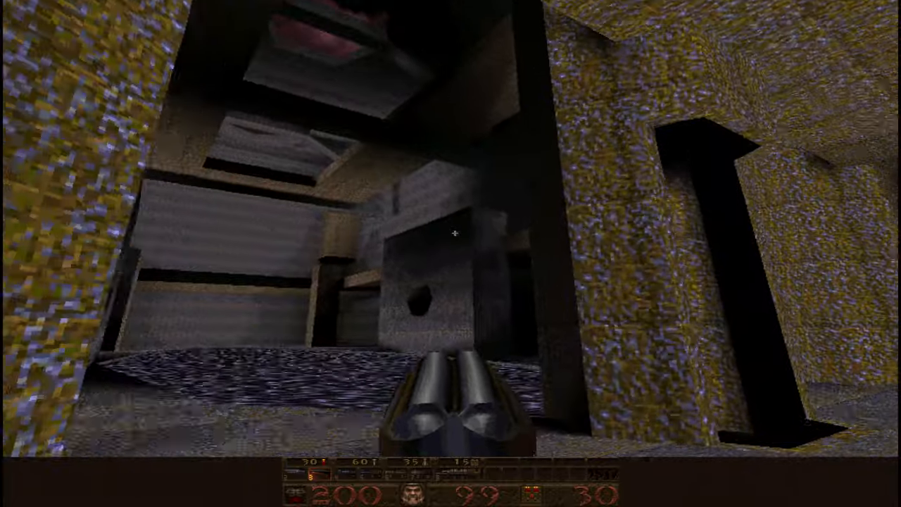
mouse_move(451, 253)
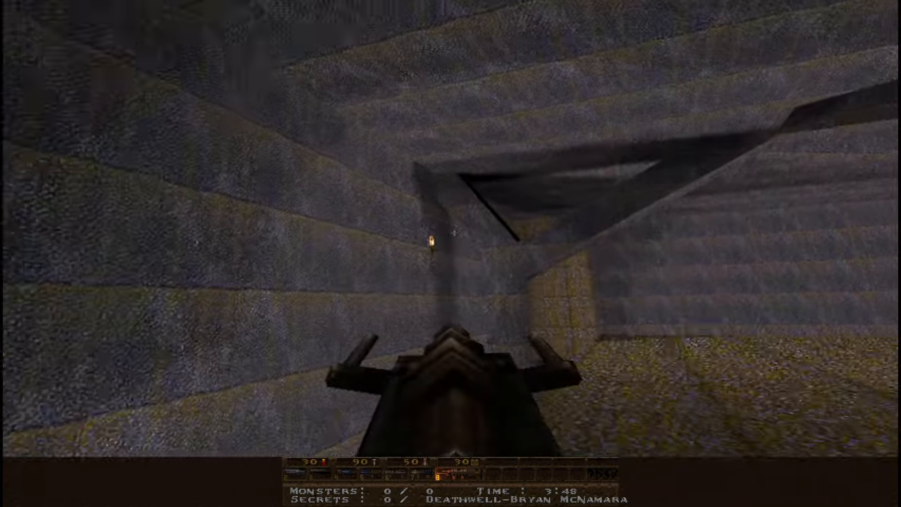
- Bring up the main menu over Deathwell and choose Quit, leaving the confirmation prompt showing
key("escape")
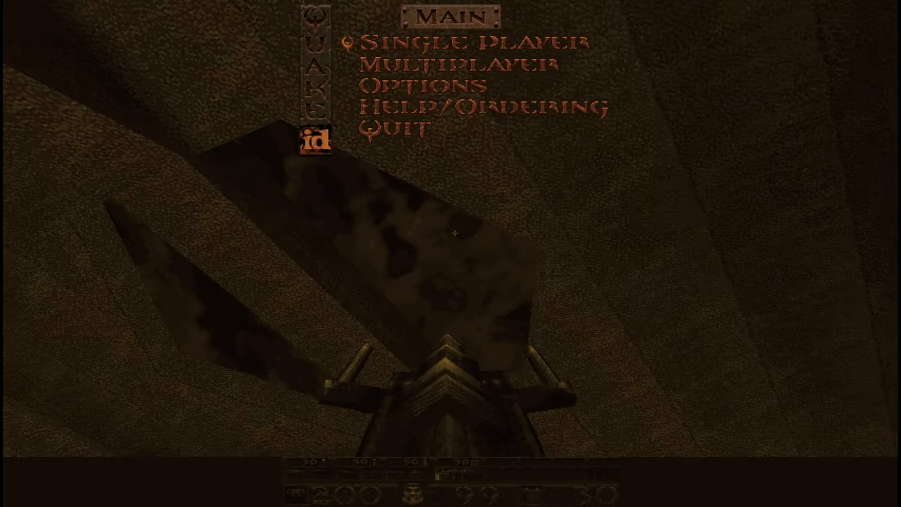
left_click(394, 126)
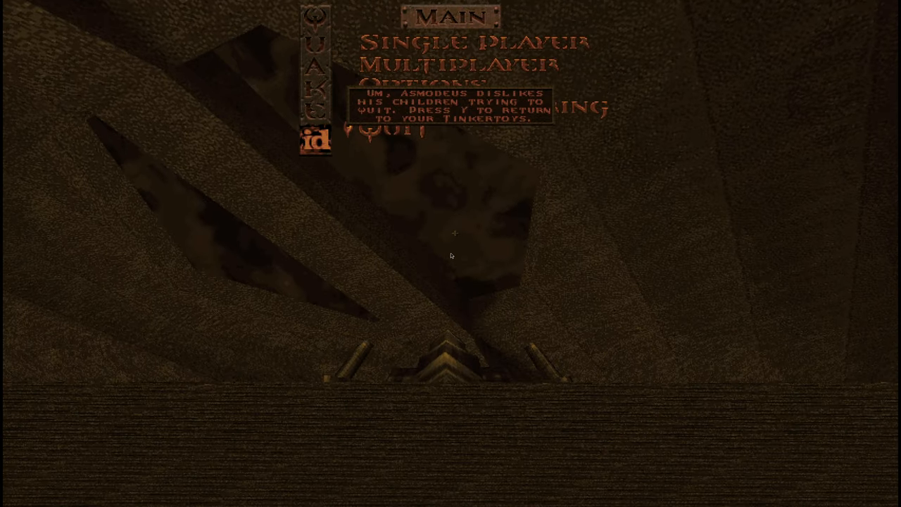